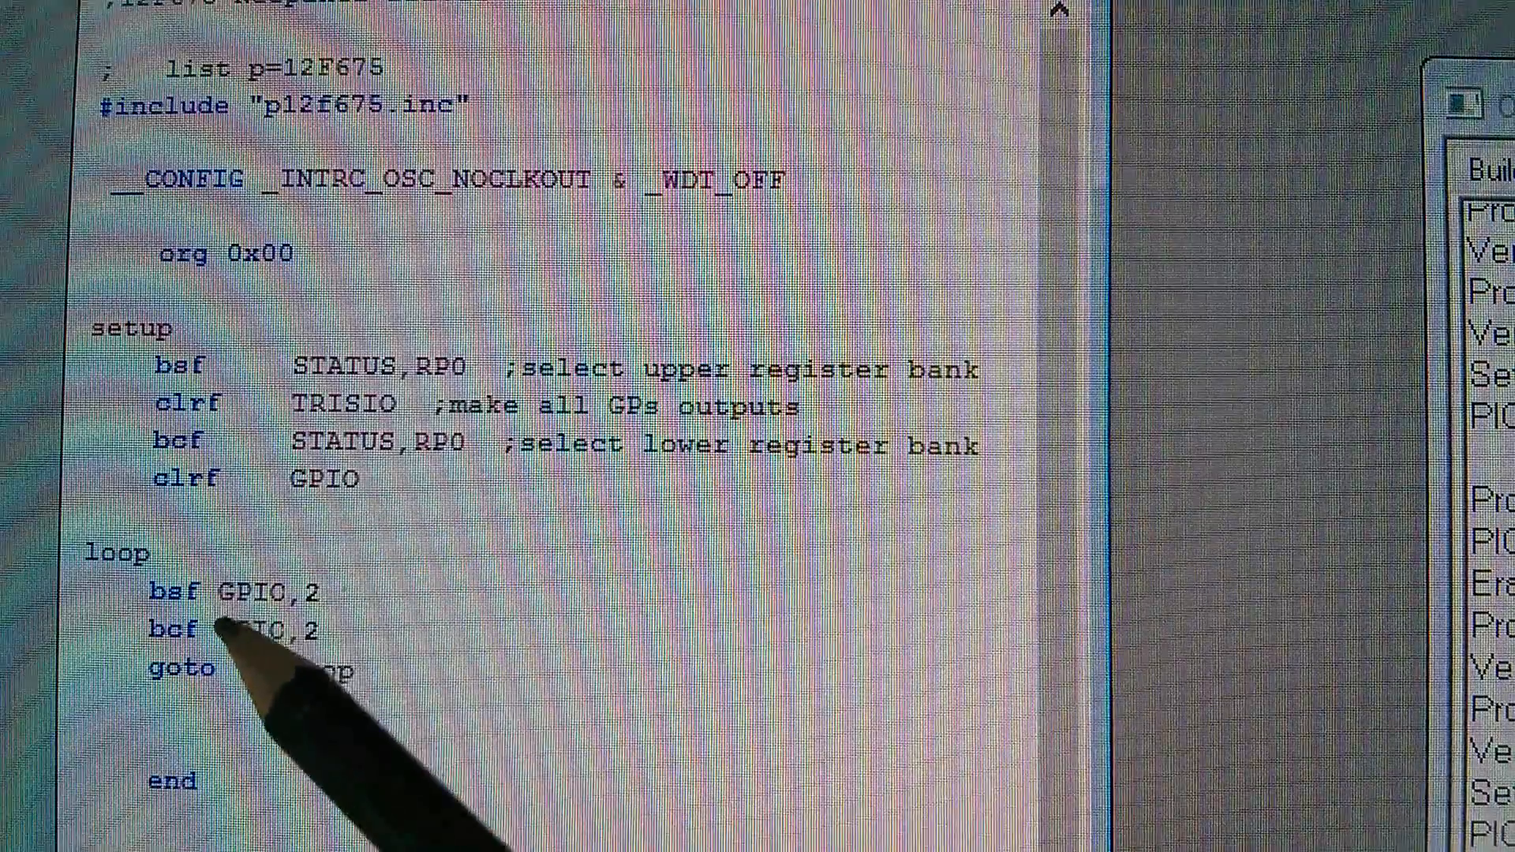
{"action": "mouse_move", "coordinate": [338, 628]}
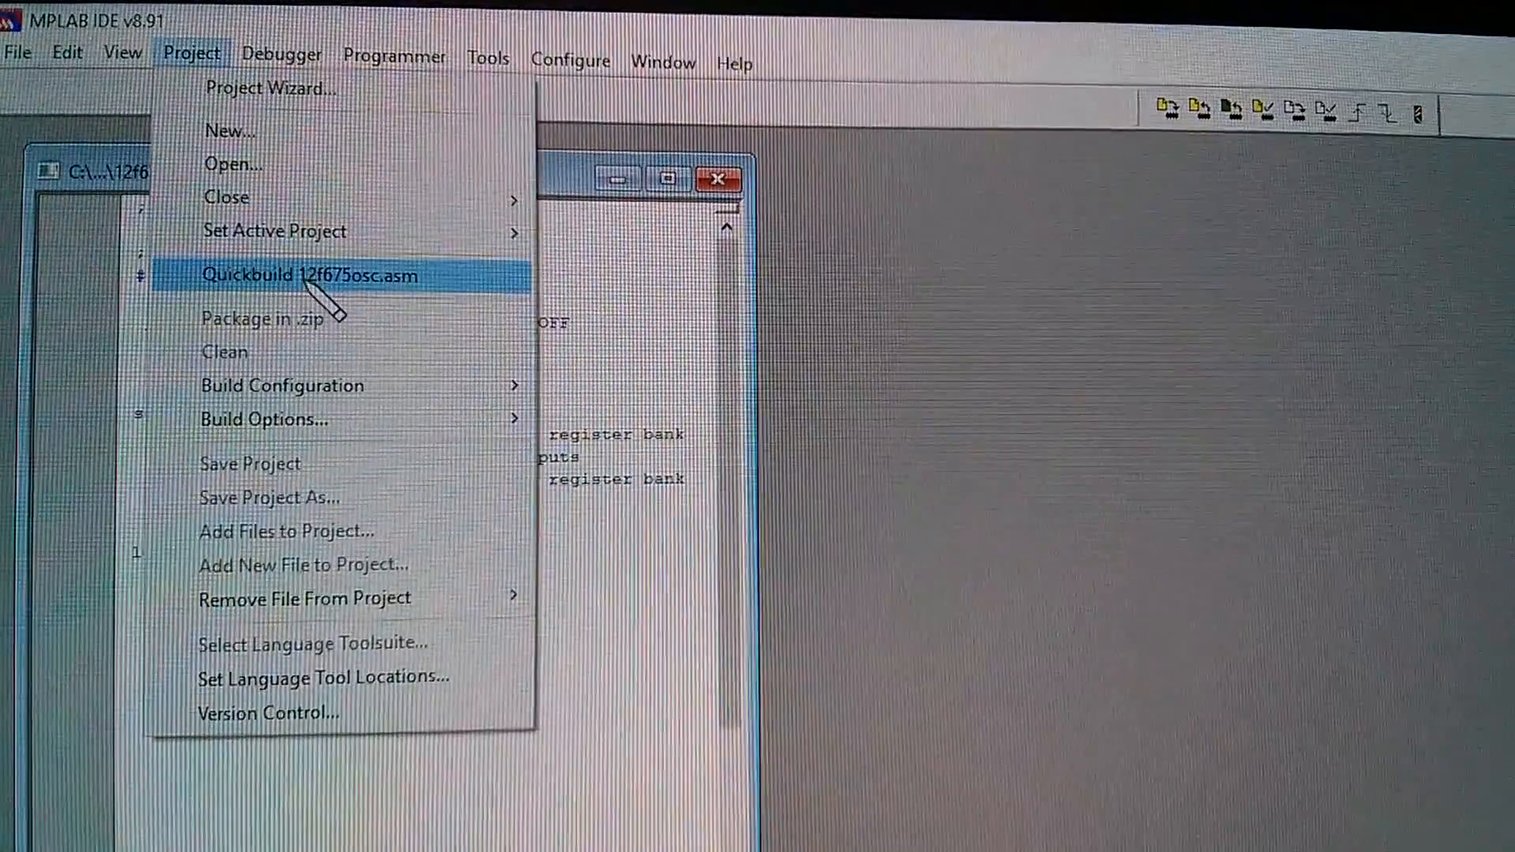
- Quickbuild 12f675osc.asm and confirm the PICkit 2 output reports the PIC12F675 programmed and ready
{"action": "left_click", "coordinate": [309, 274]}
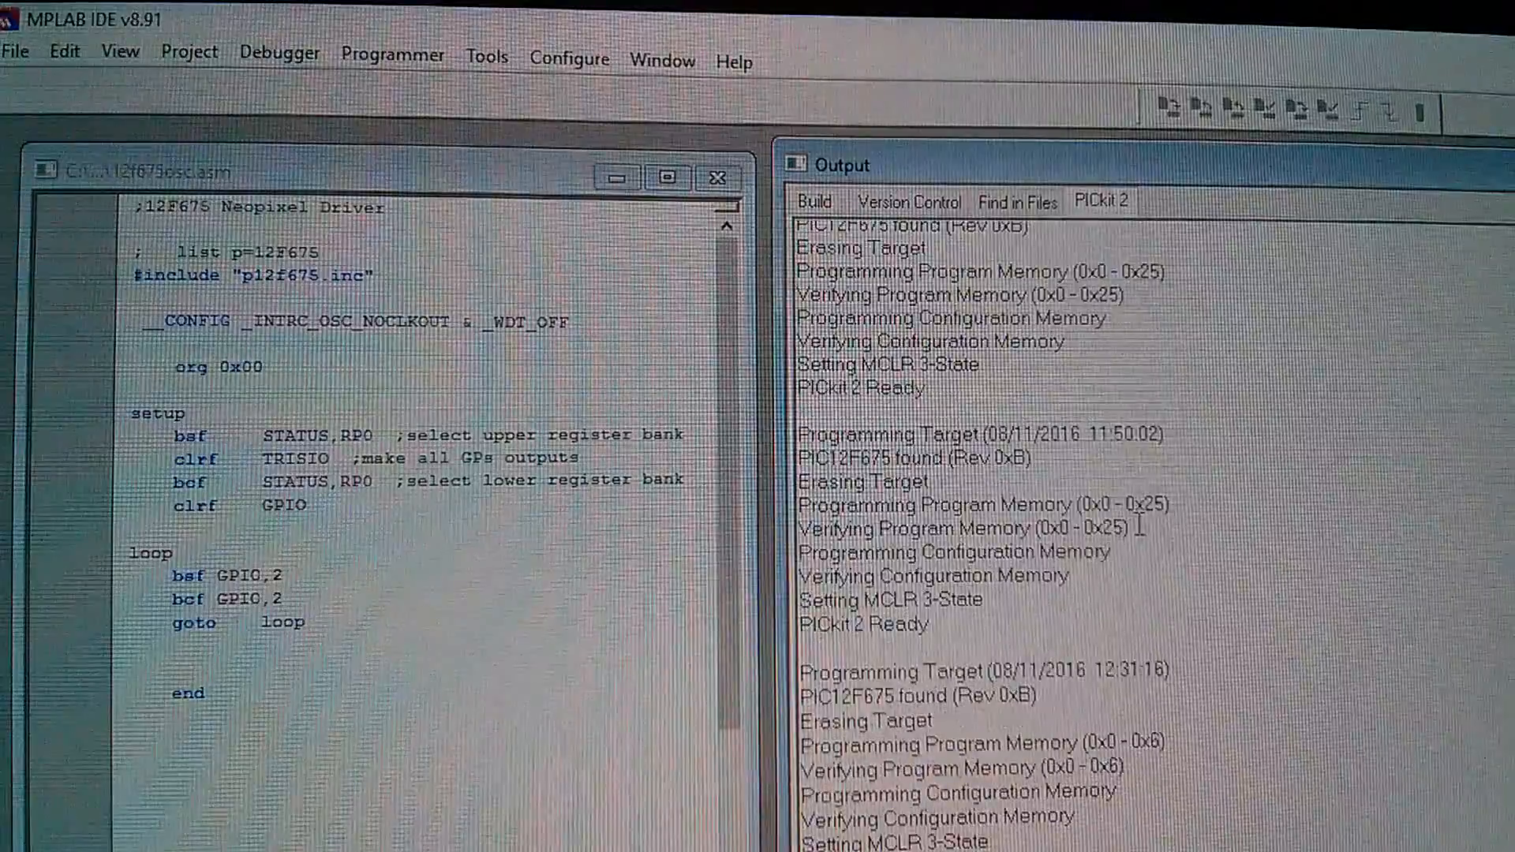
{"action": "scroll", "scroll_direction": "down", "scroll_amount": 3}
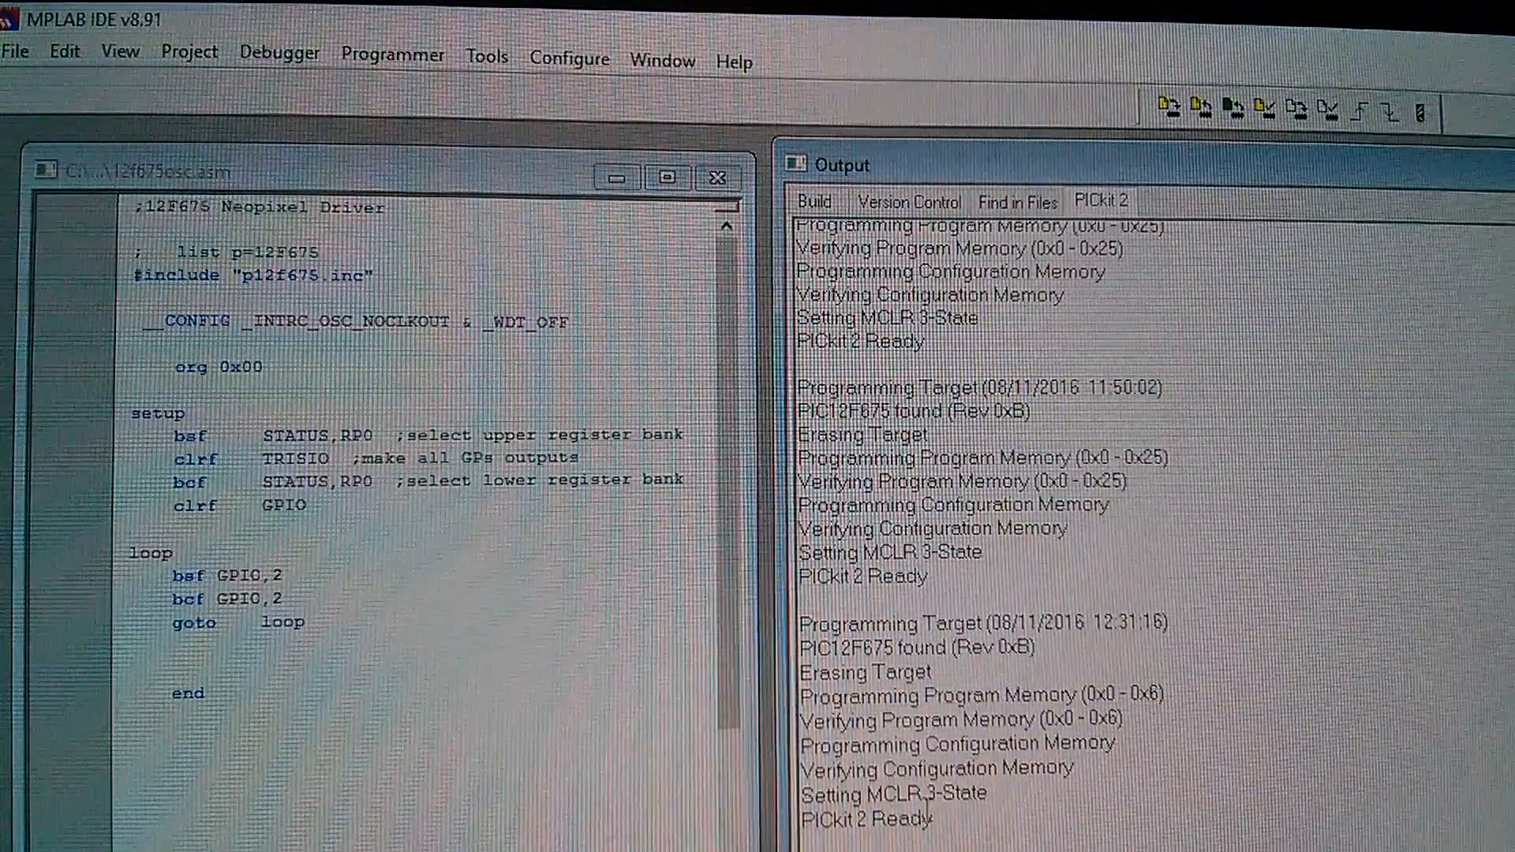